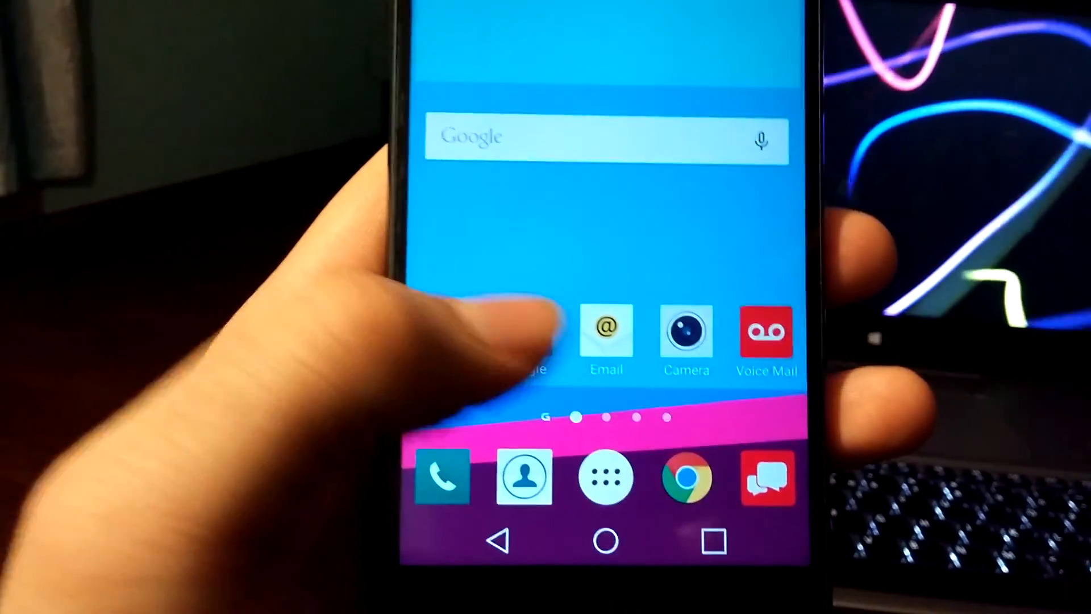
# Launch the phone's Settings from the home screen, showing wireless network options
pyautogui.click(605, 476)
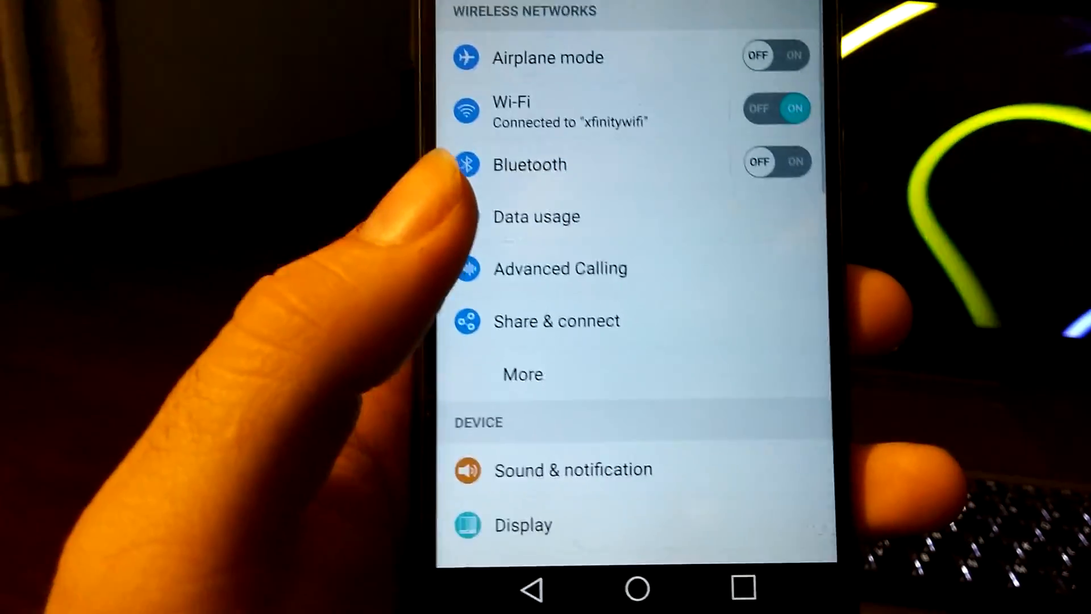
pyautogui.scroll(-3)
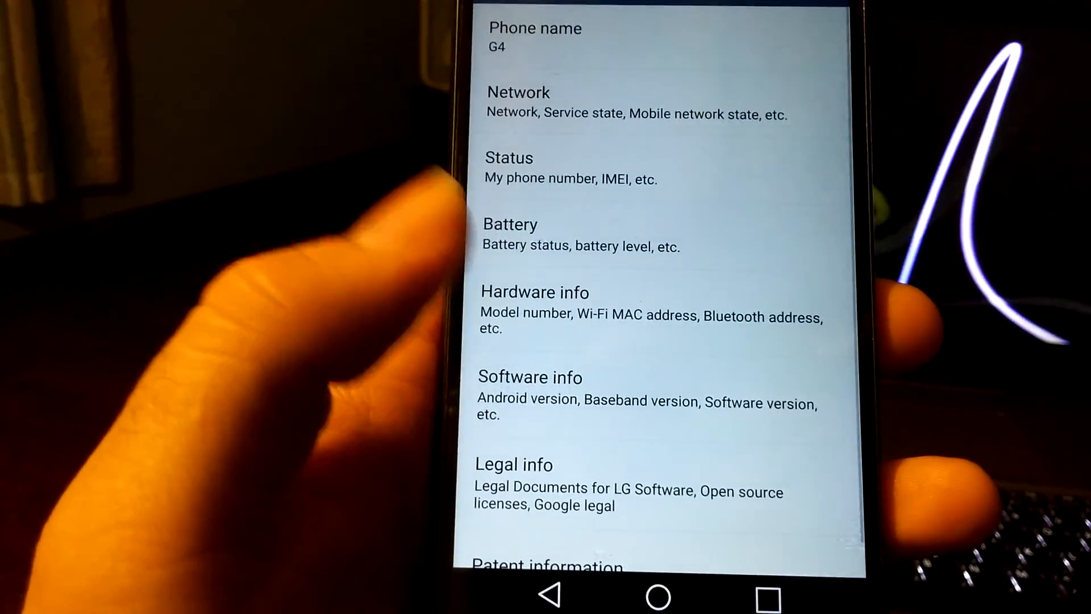
pyautogui.scroll(-3)
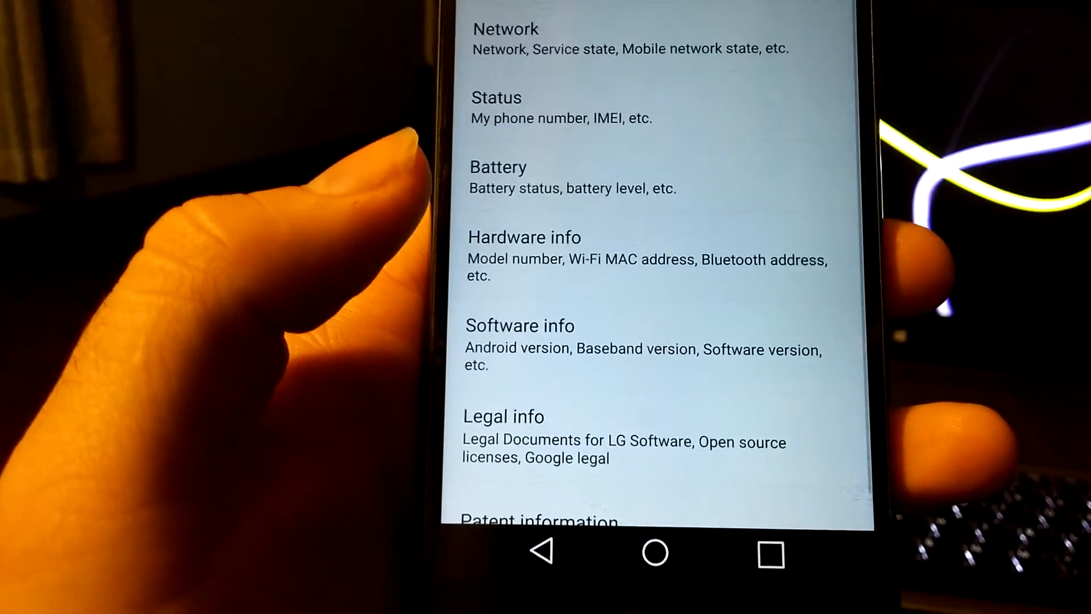
pyautogui.click(519, 325)
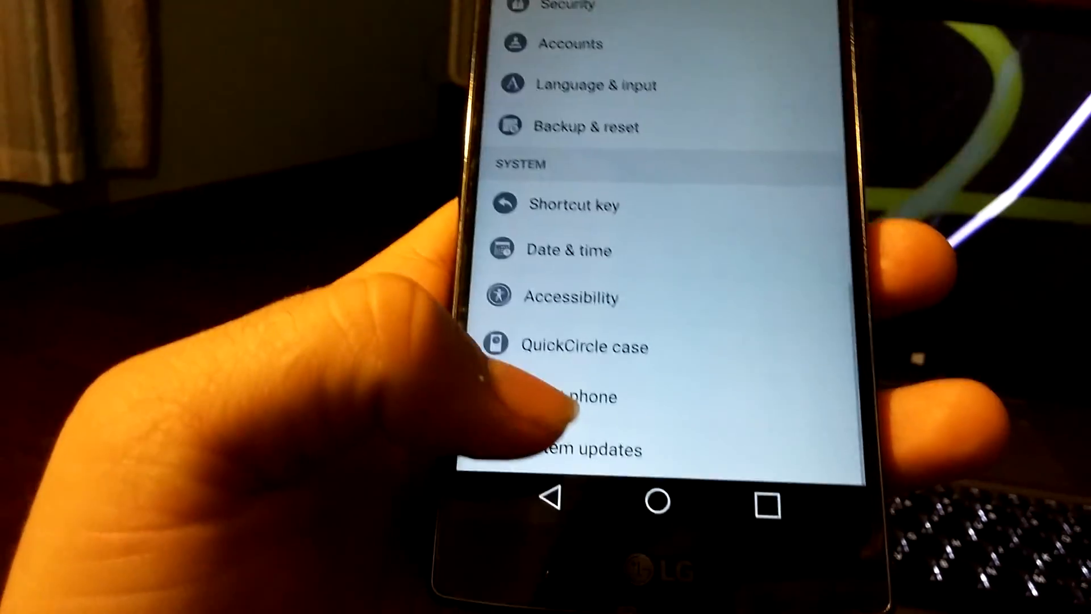
# Start downloading the available system update now from the System updates section
pyautogui.click(581, 449)
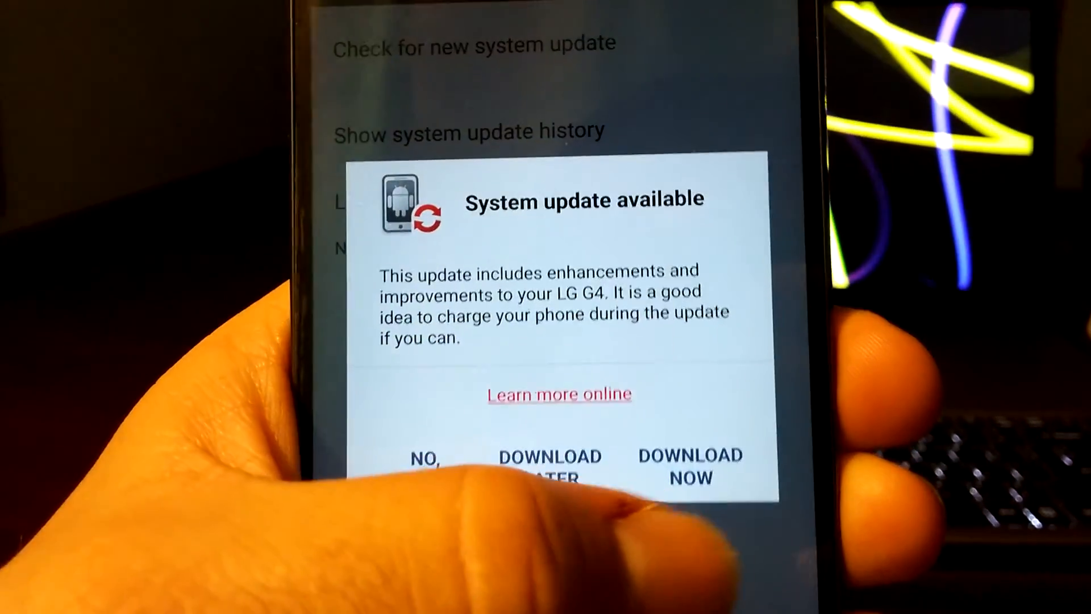
pyautogui.click(429, 466)
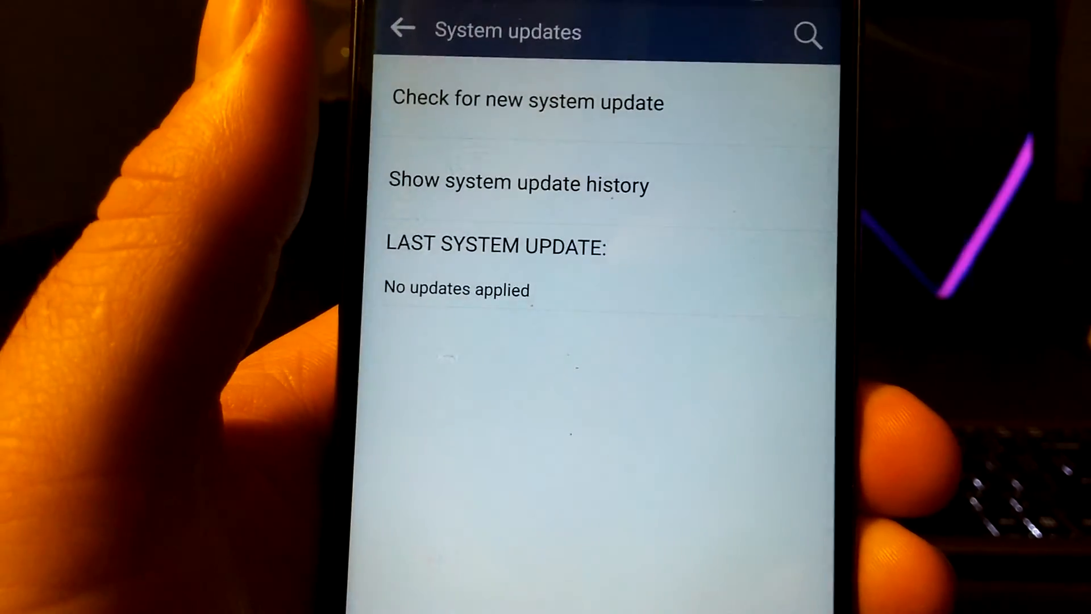